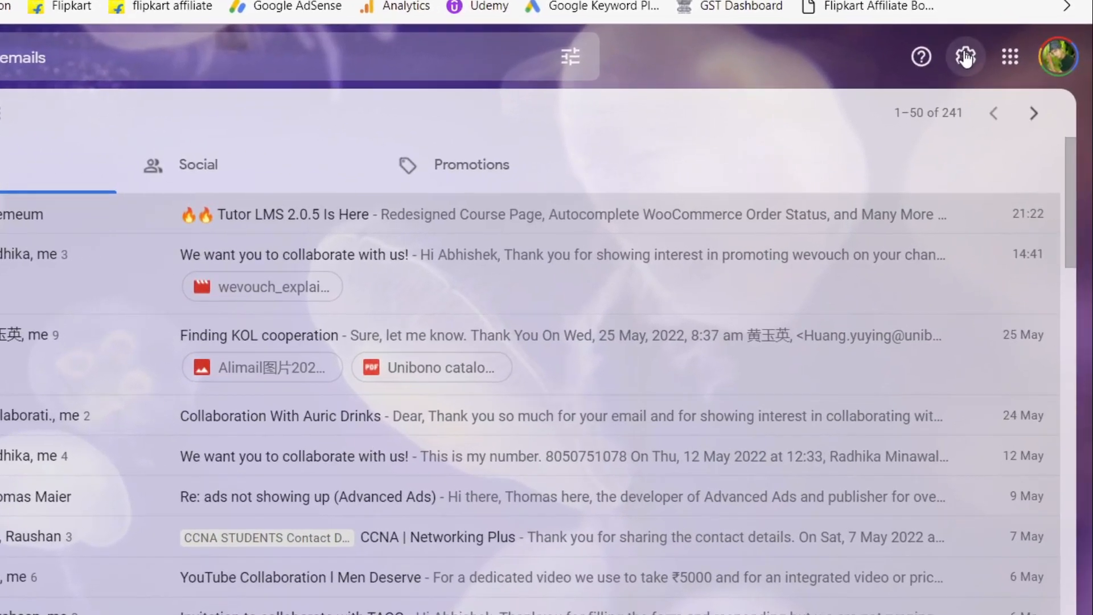
Go from the inbox to the Forwarding and POP/IMAP page of Gmail's full settings.
{"action": "left_click", "coordinate": [966, 57]}
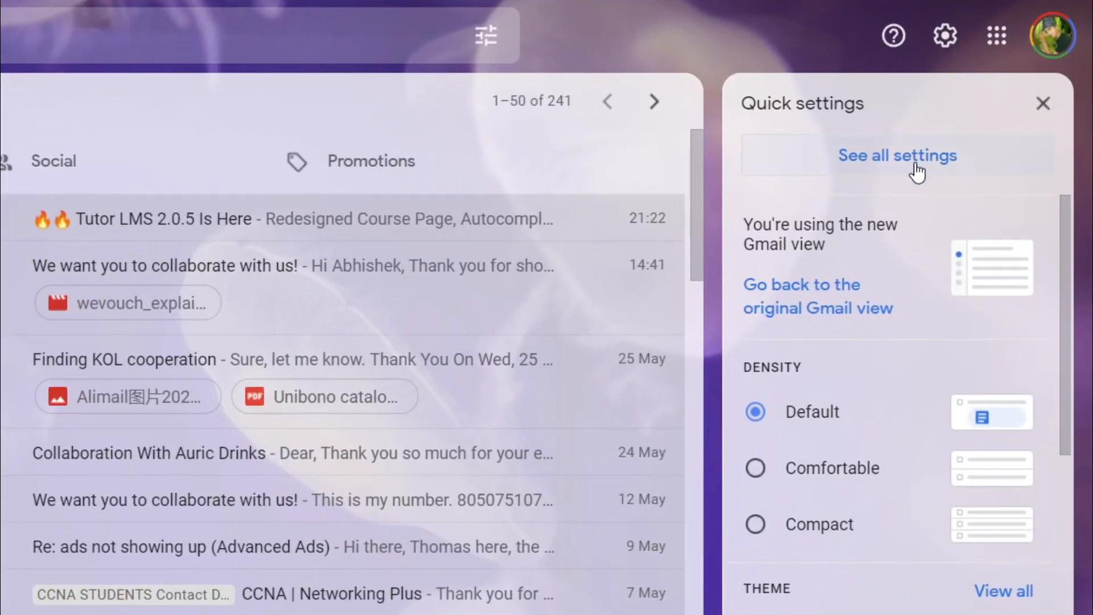
{"action": "left_click", "coordinate": [897, 155]}
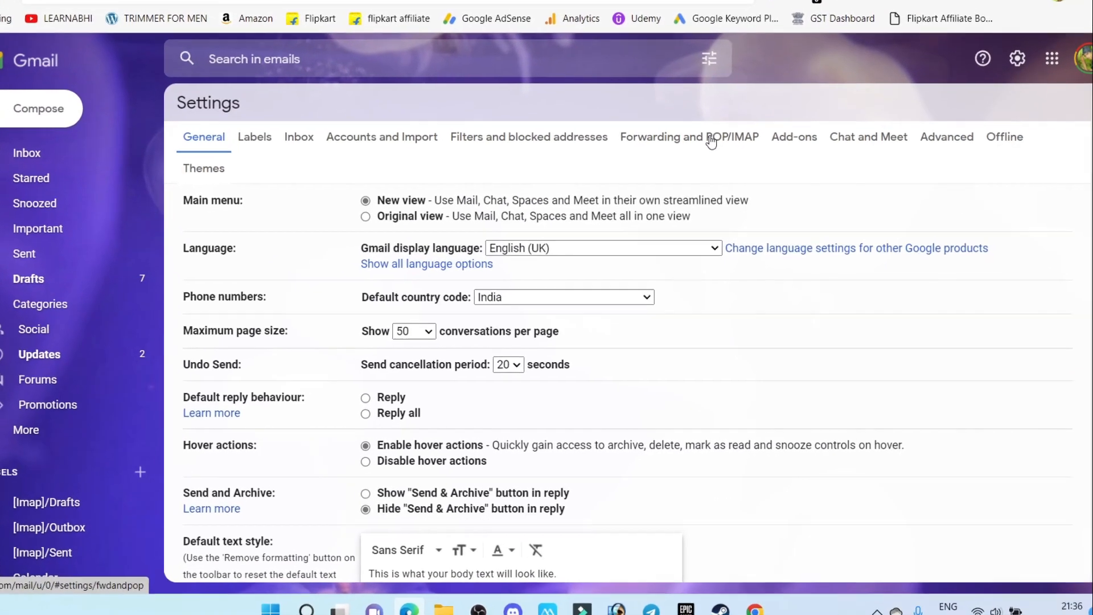
{"action": "left_click", "coordinate": [688, 136]}
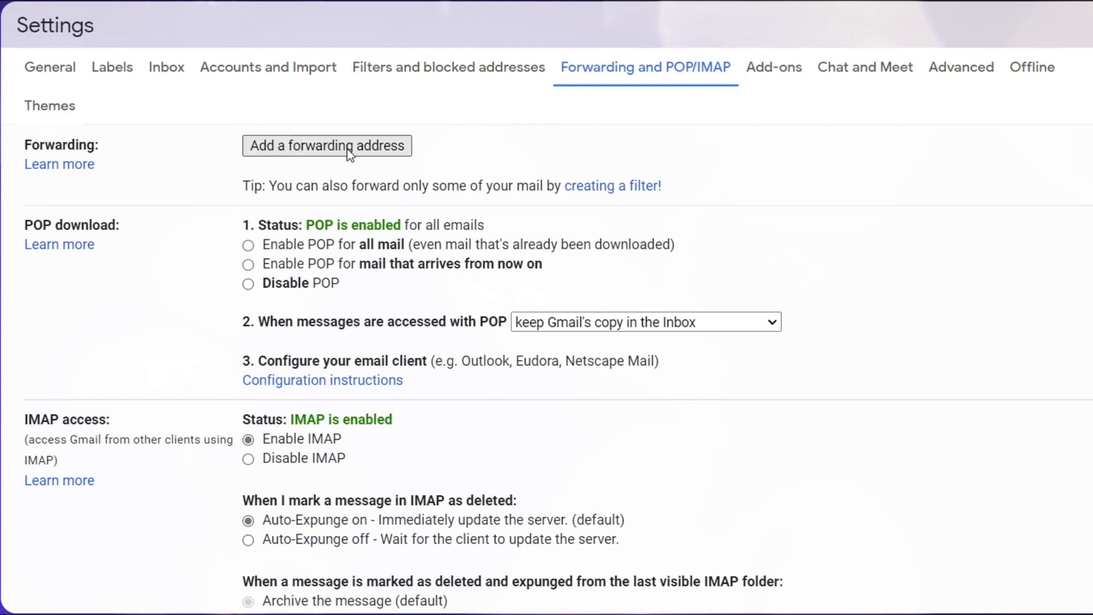
{"action": "left_click", "coordinate": [327, 146]}
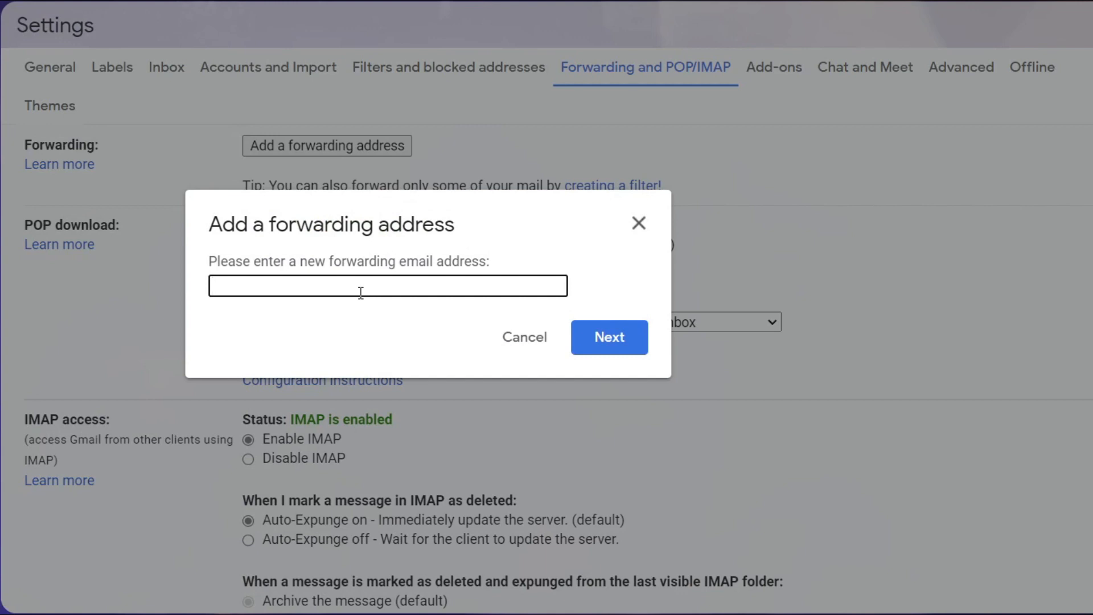
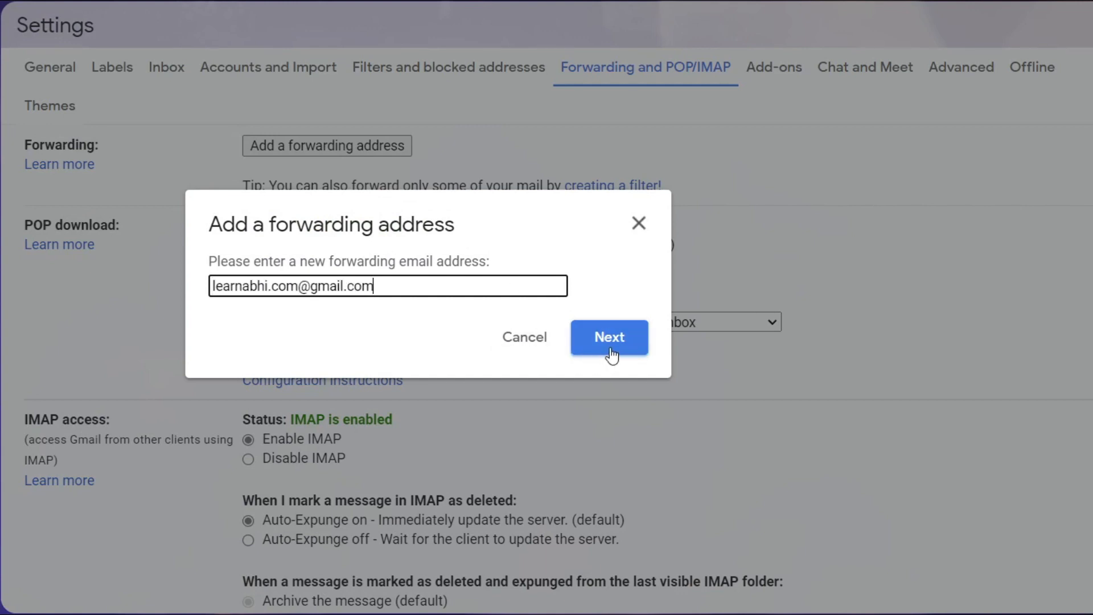
{"action": "left_click", "coordinate": [608, 337]}
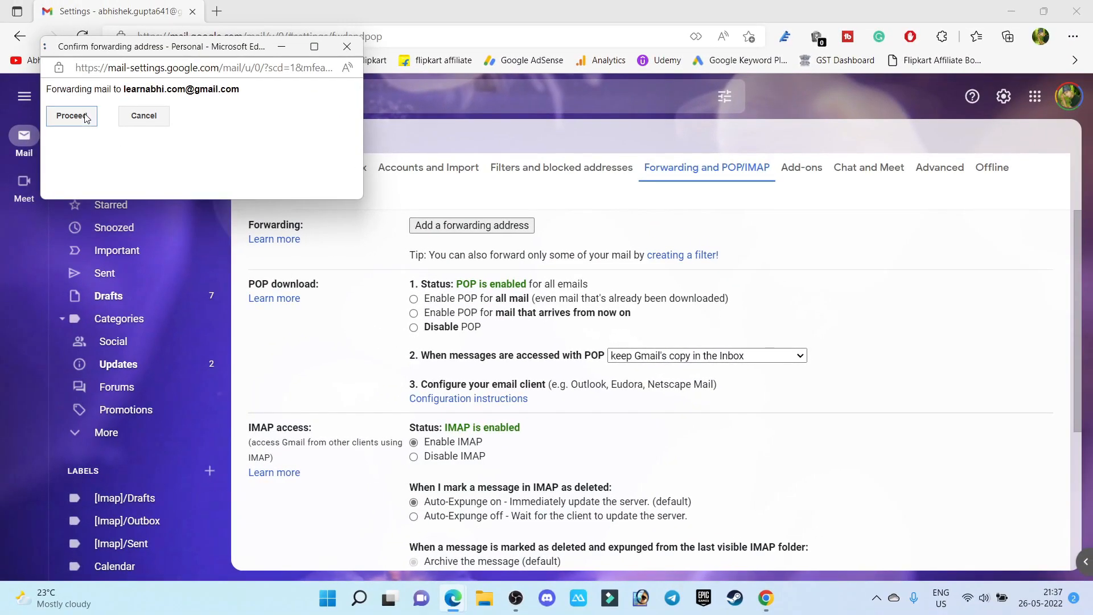
{"action": "left_click", "coordinate": [71, 116]}
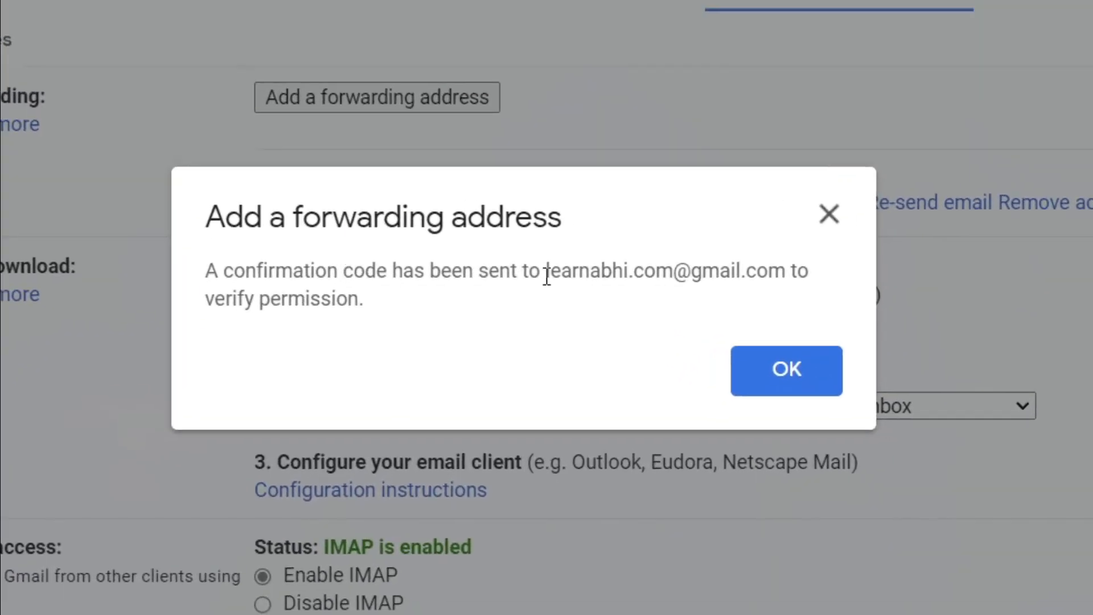
{"action": "left_click_drag", "start_coordinate": [548, 271], "coordinate": [739, 271]}
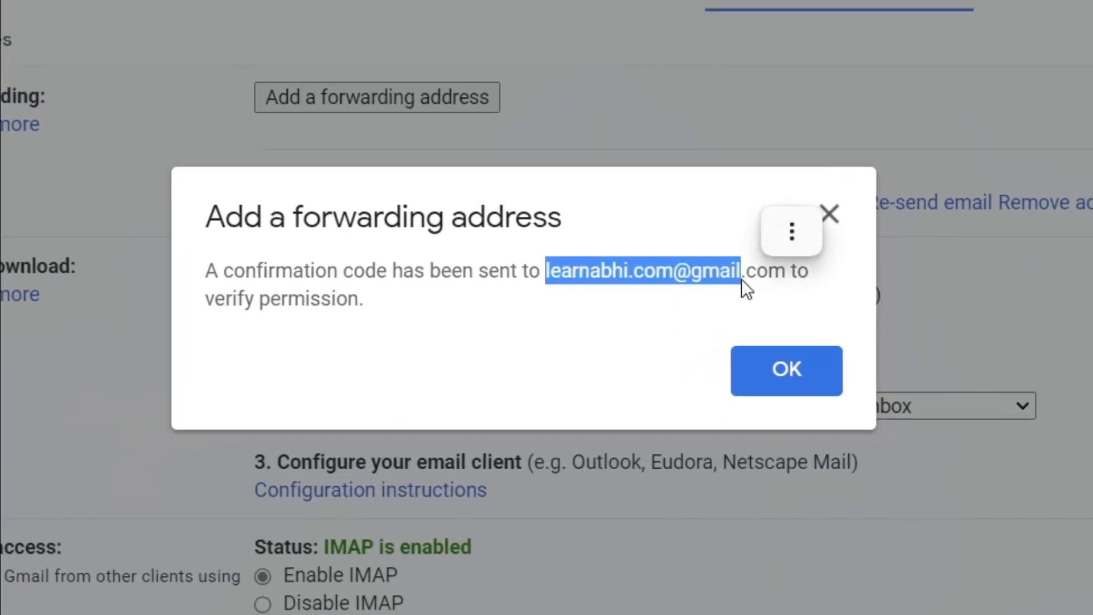
{"action": "mouse_move", "coordinate": [802, 293]}
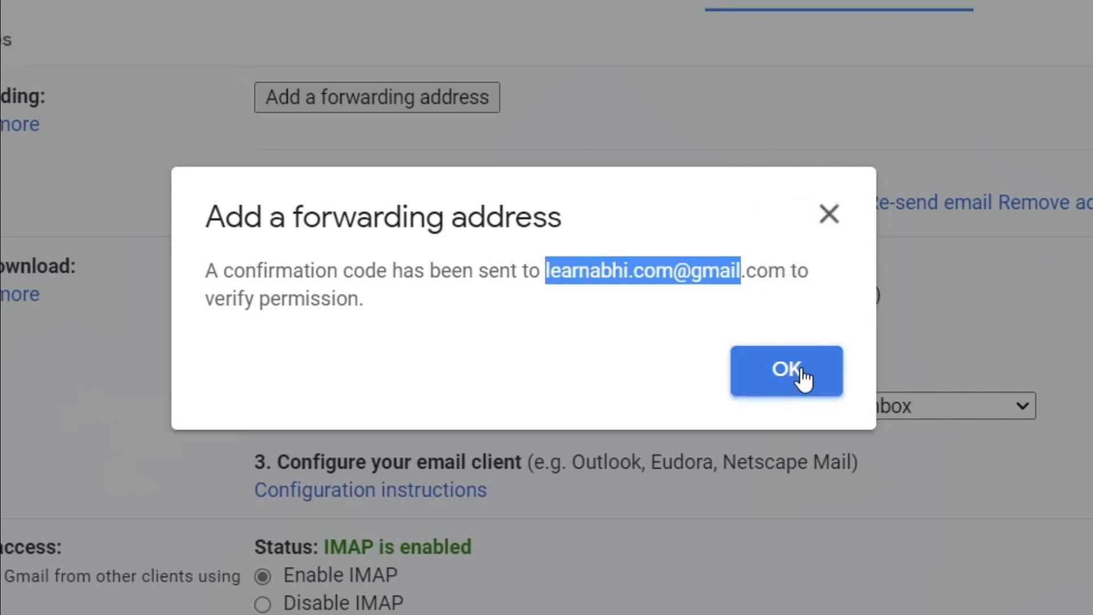
{"action": "left_click", "coordinate": [786, 371]}
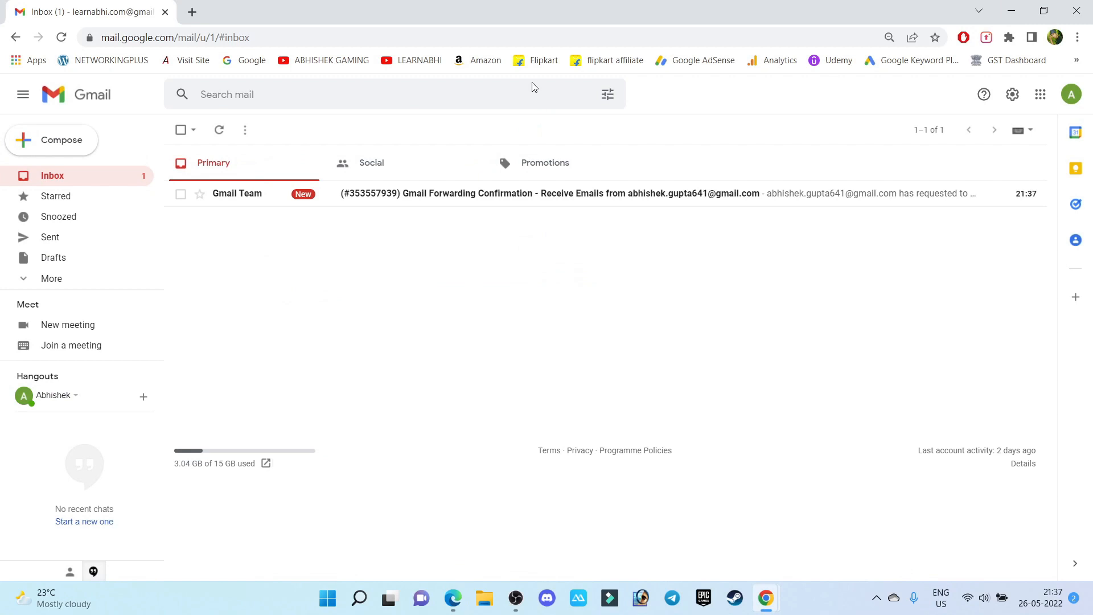
From the Gmail Forwarding Confirmation email, follow the verification link and confirm forwarding.
{"action": "left_click", "coordinate": [551, 194]}
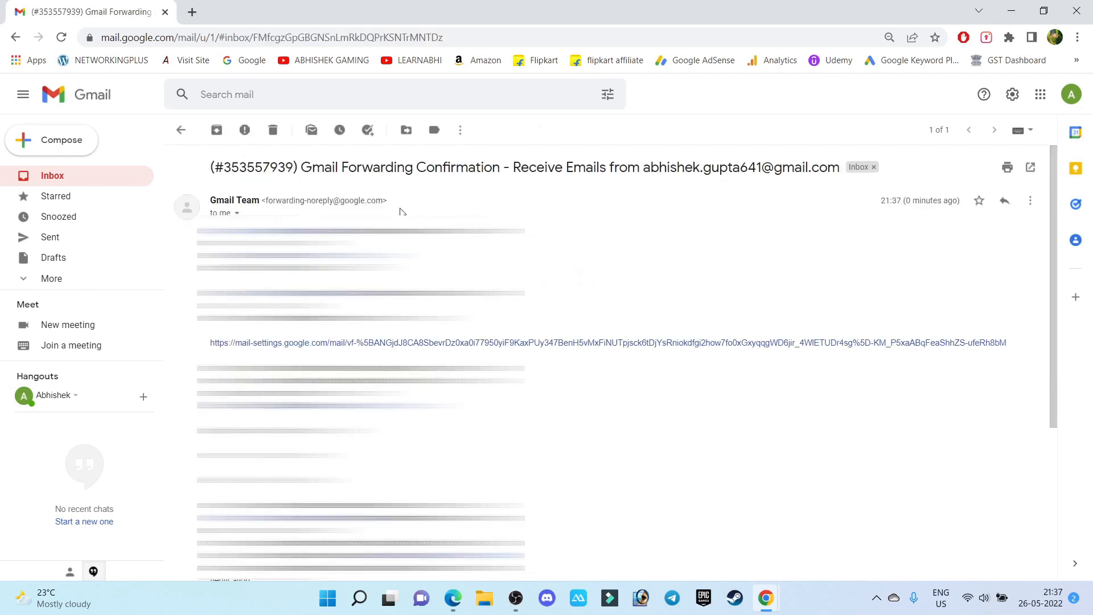
{"action": "mouse_move", "coordinate": [362, 349]}
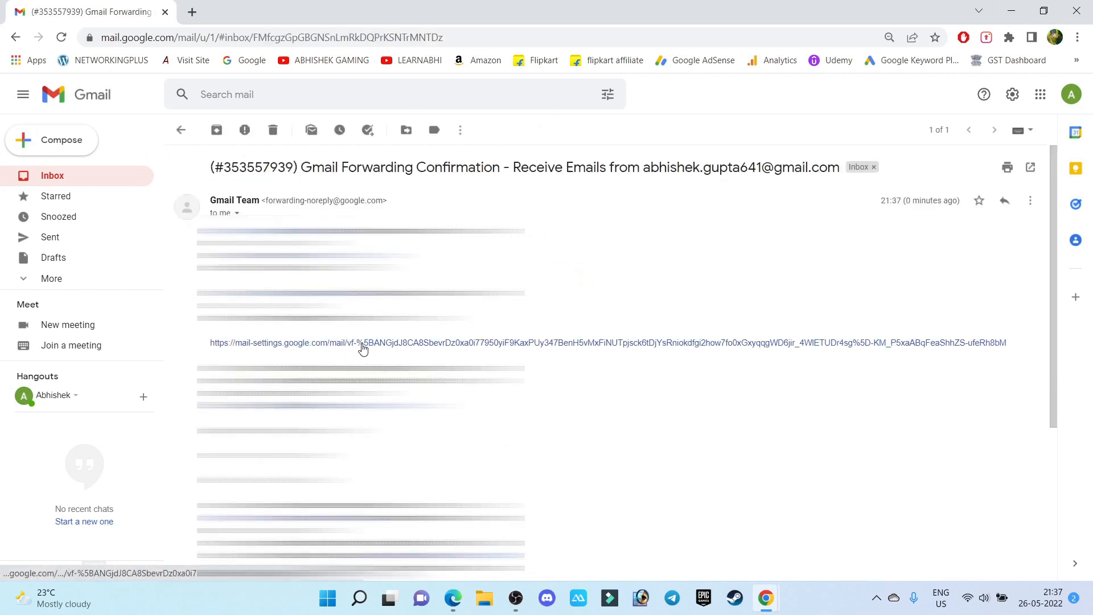
{"action": "left_click", "coordinate": [363, 343]}
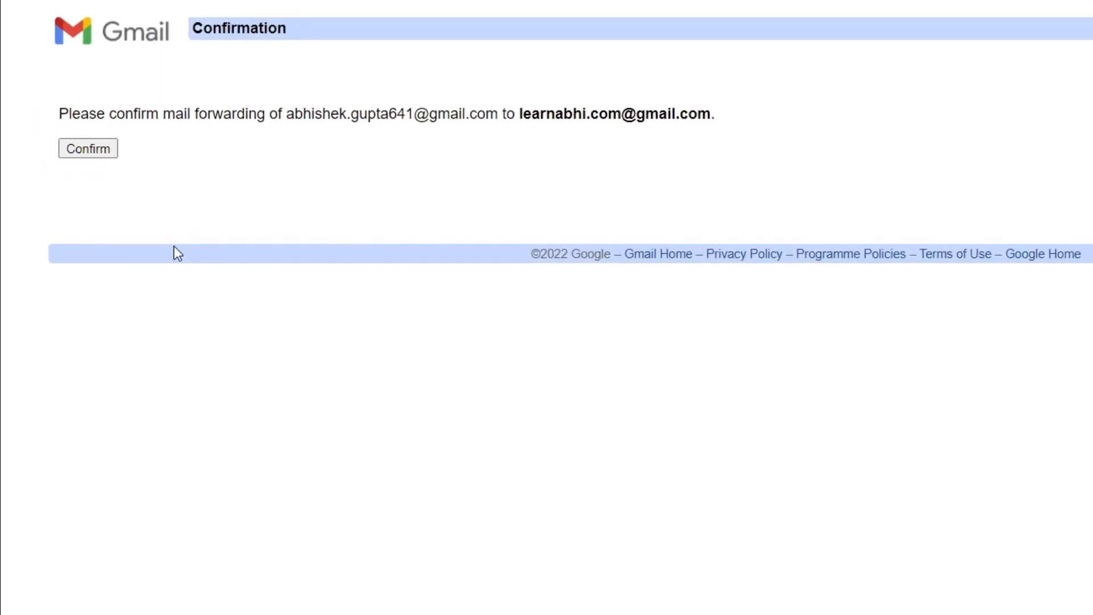
{"action": "left_click", "coordinate": [88, 148]}
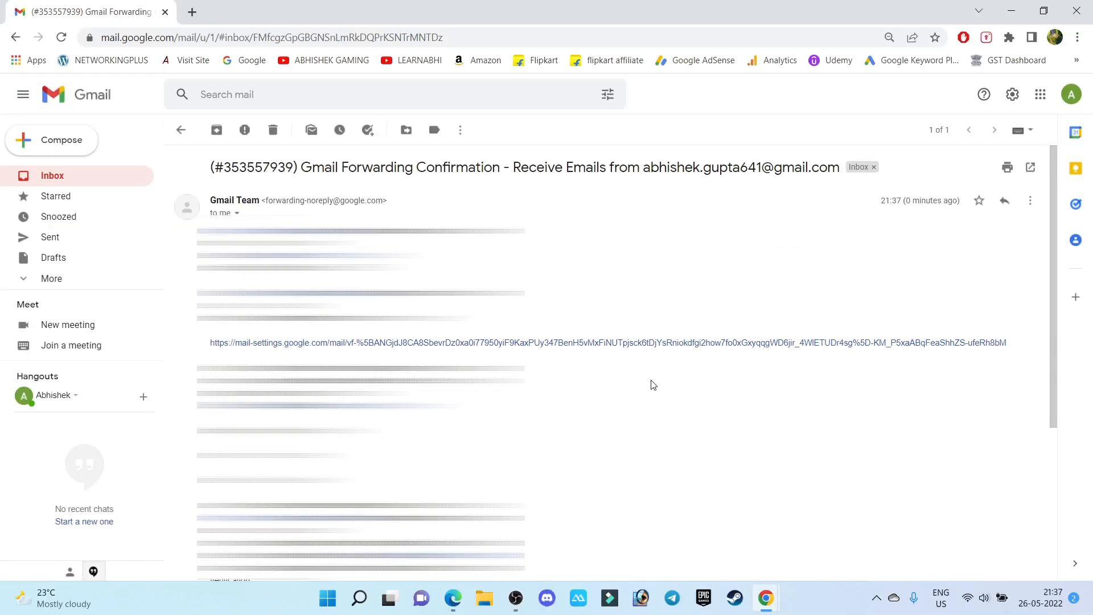
{"action": "mouse_move", "coordinate": [751, 499]}
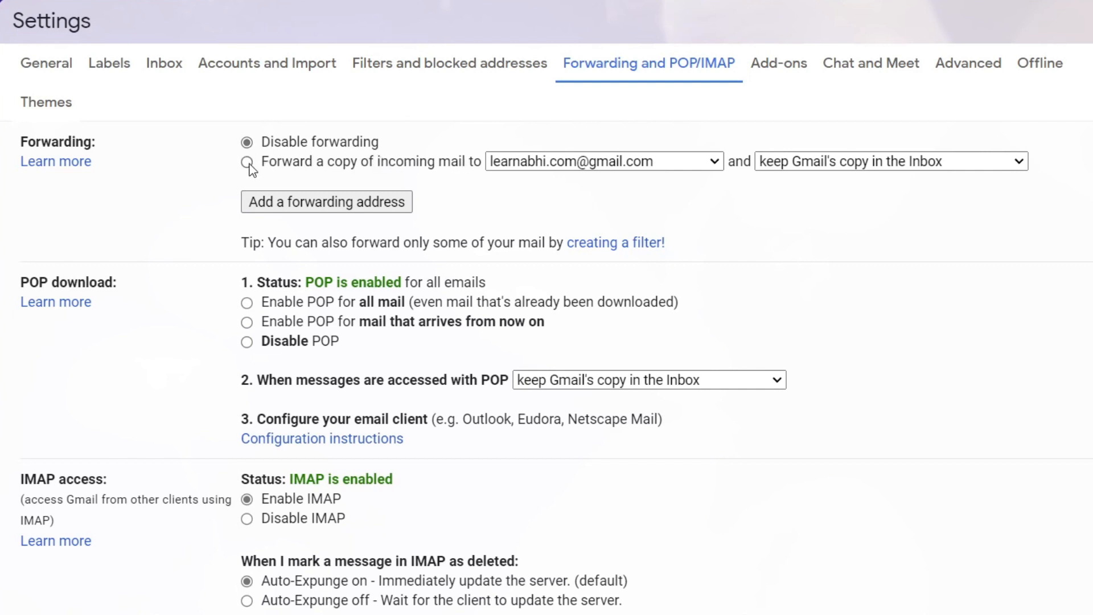
{"action": "left_click", "coordinate": [248, 161]}
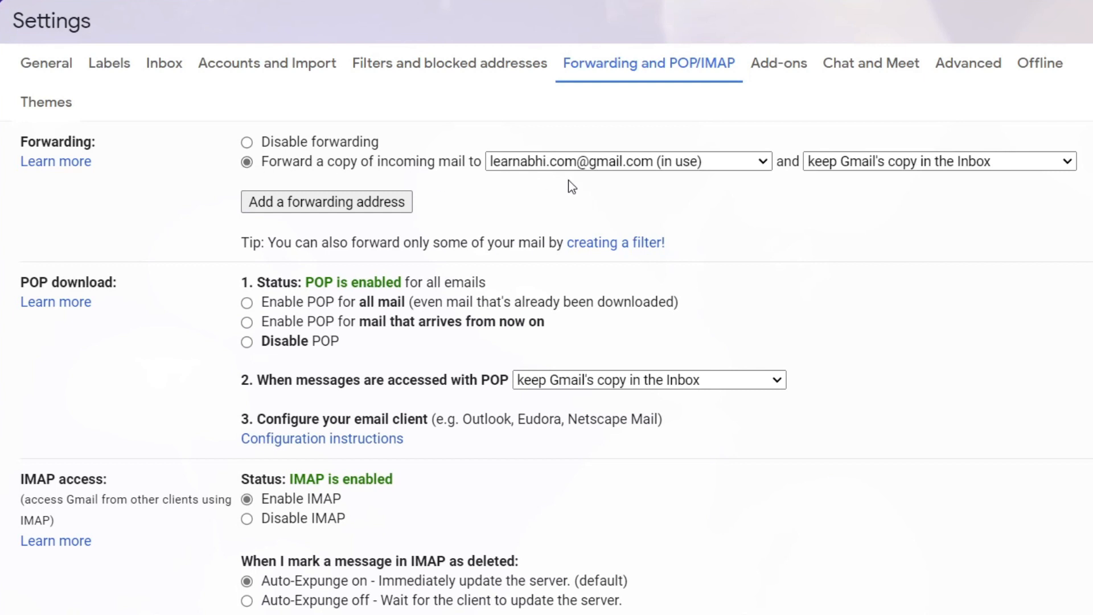
{"action": "left_click", "coordinate": [625, 160]}
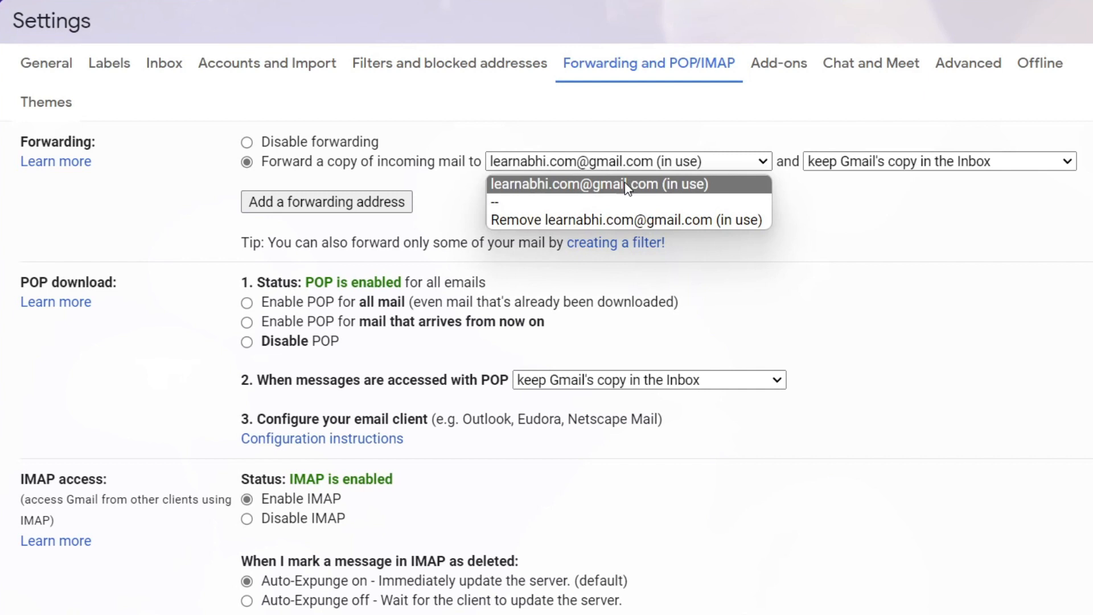
{"action": "left_click", "coordinate": [627, 184]}
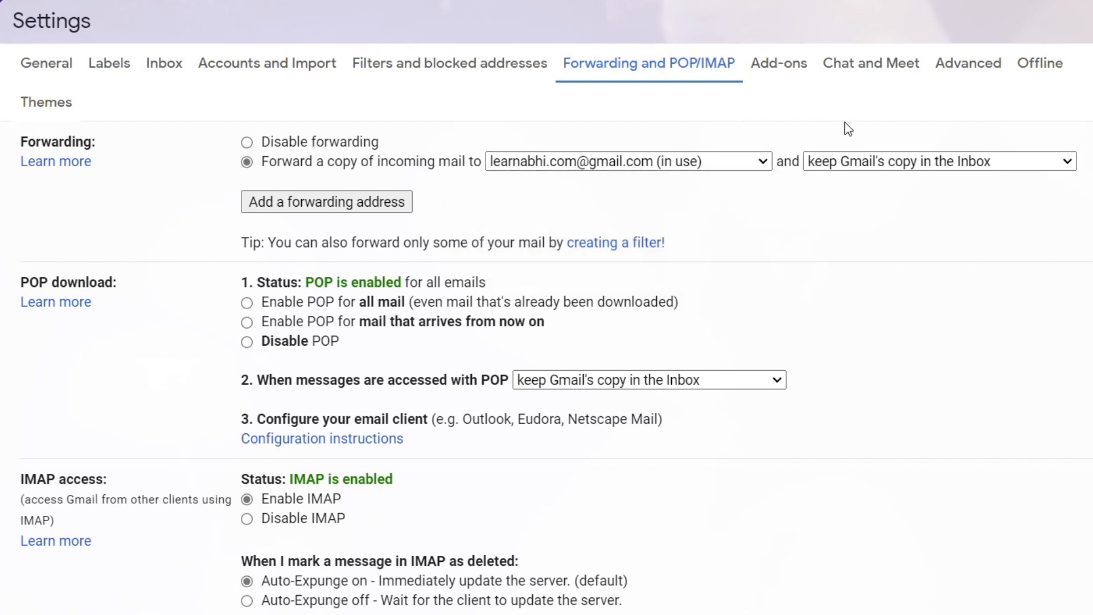
{"action": "left_click", "coordinate": [937, 160]}
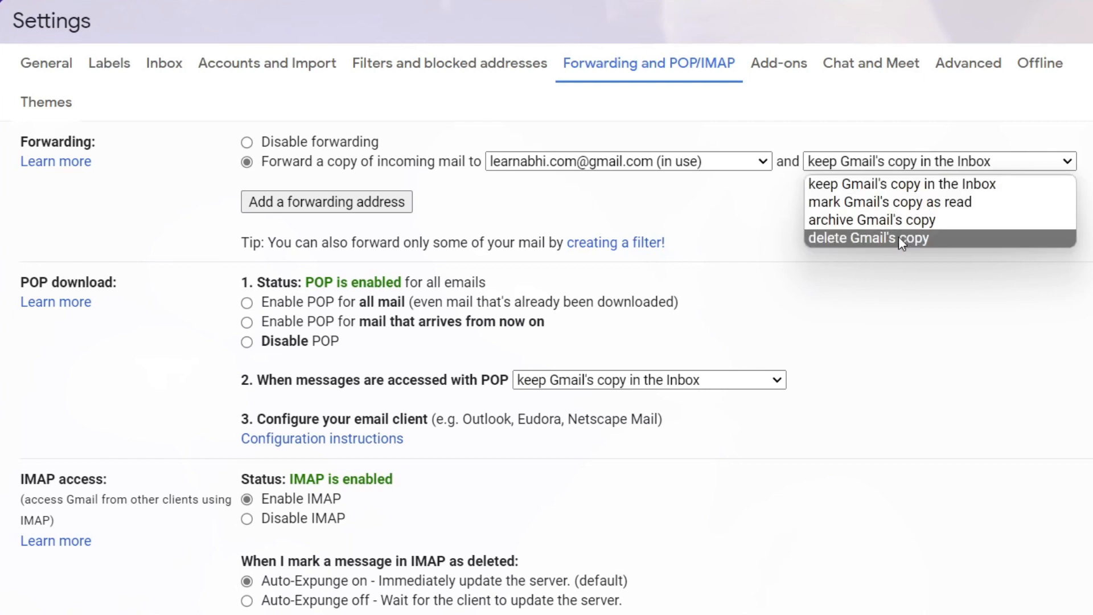
{"action": "left_click", "coordinate": [868, 238]}
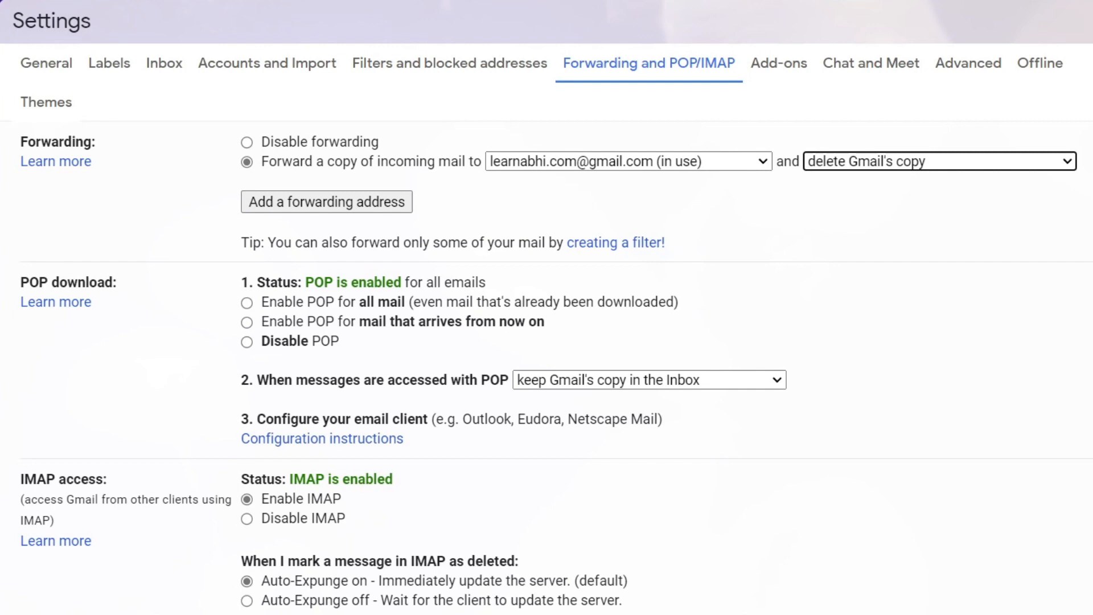
{"action": "scroll", "scroll_direction": "down", "scroll_amount": 3}
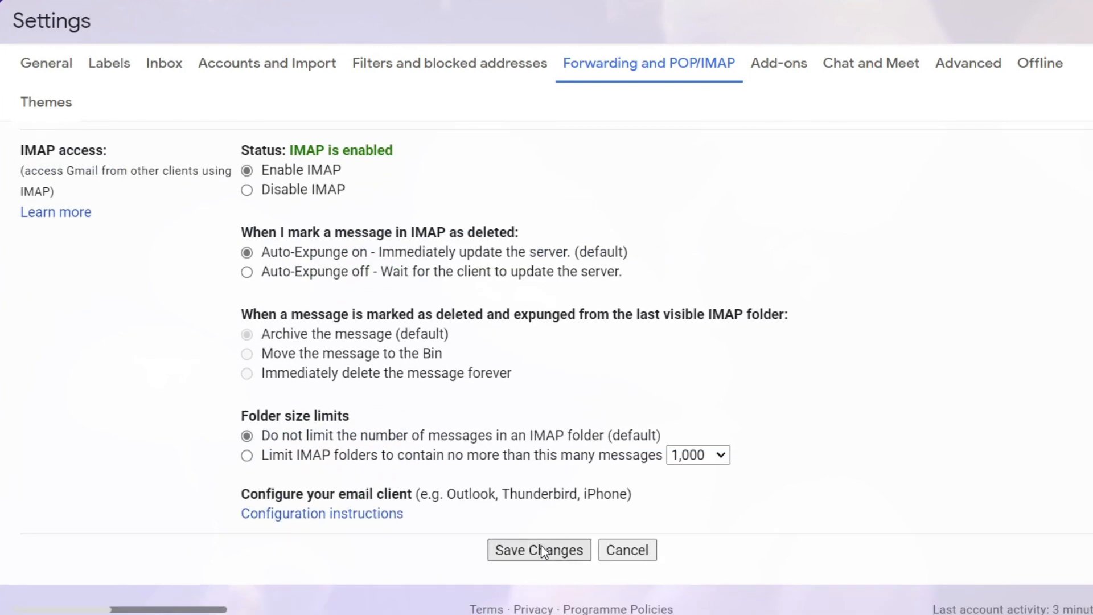
{"action": "left_click", "coordinate": [538, 549]}
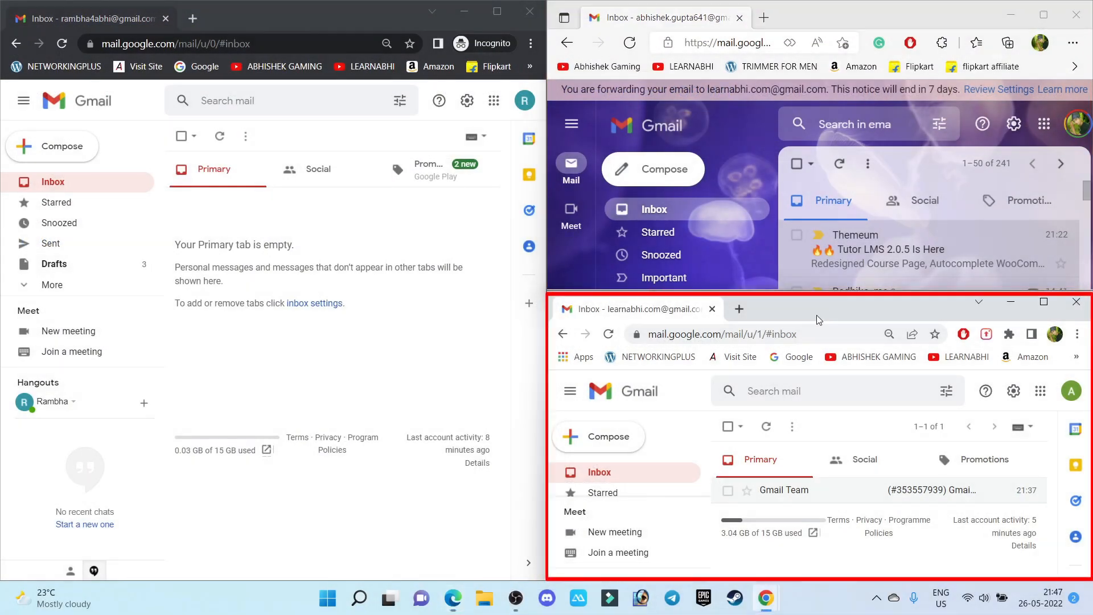
{"action": "mouse_move", "coordinate": [1074, 417]}
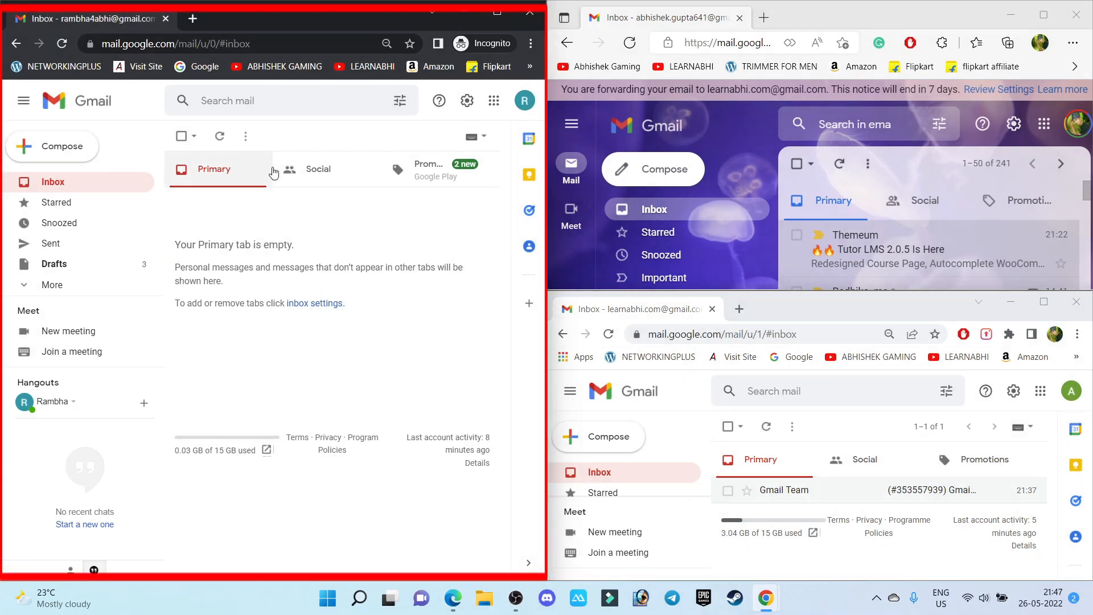
{"action": "mouse_move", "coordinate": [323, 246]}
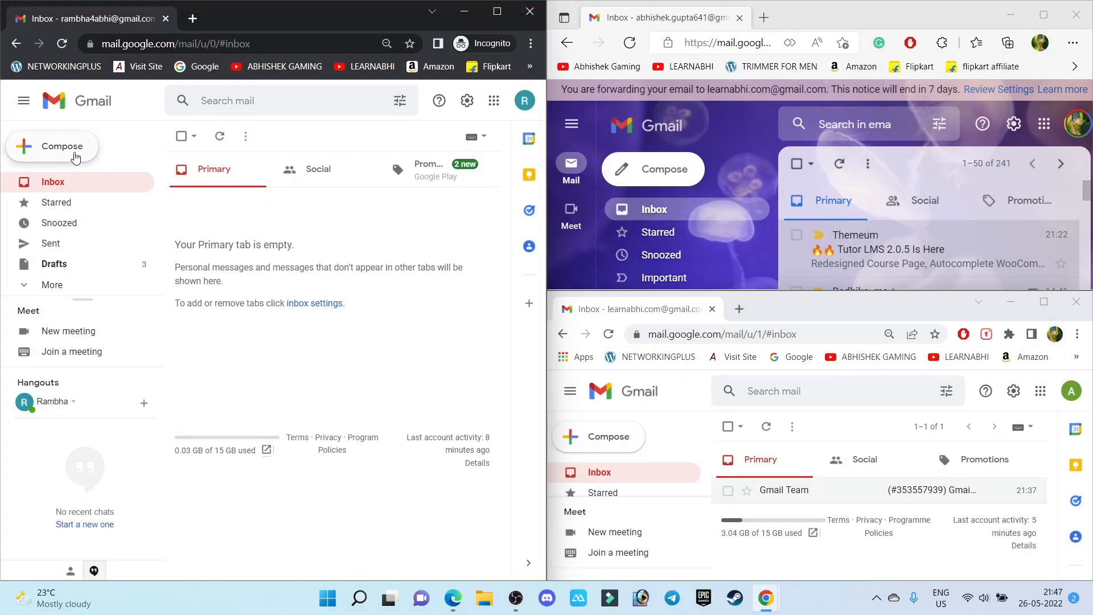
Send a test email 'FORWARDING MAIL' to the main abhi account and view it in the second inbox.
{"action": "left_click", "coordinate": [53, 145]}
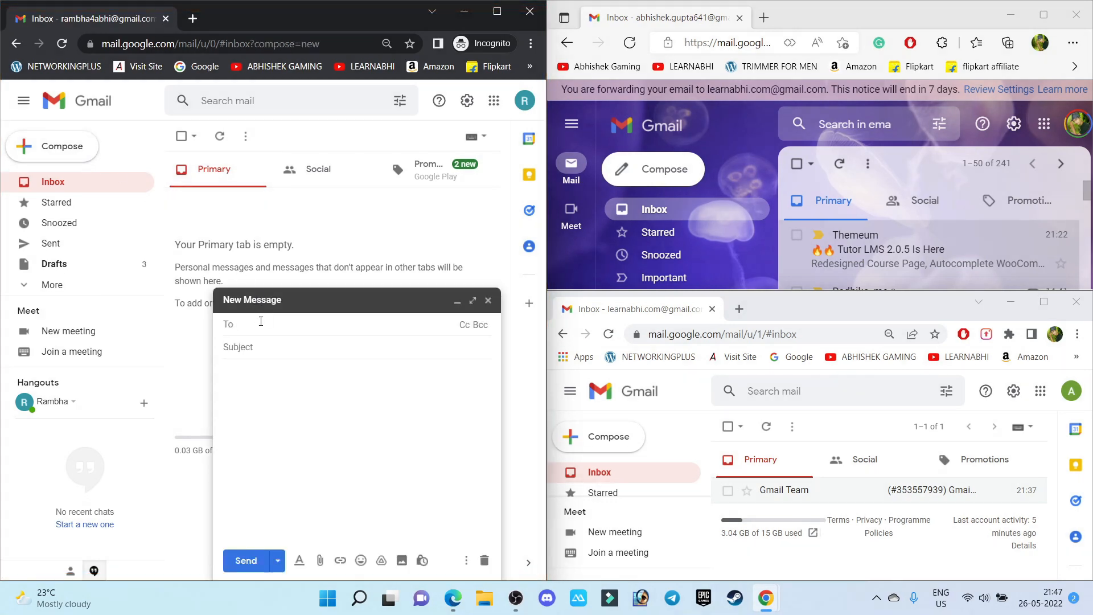
{"action": "type", "text": "abhi"}
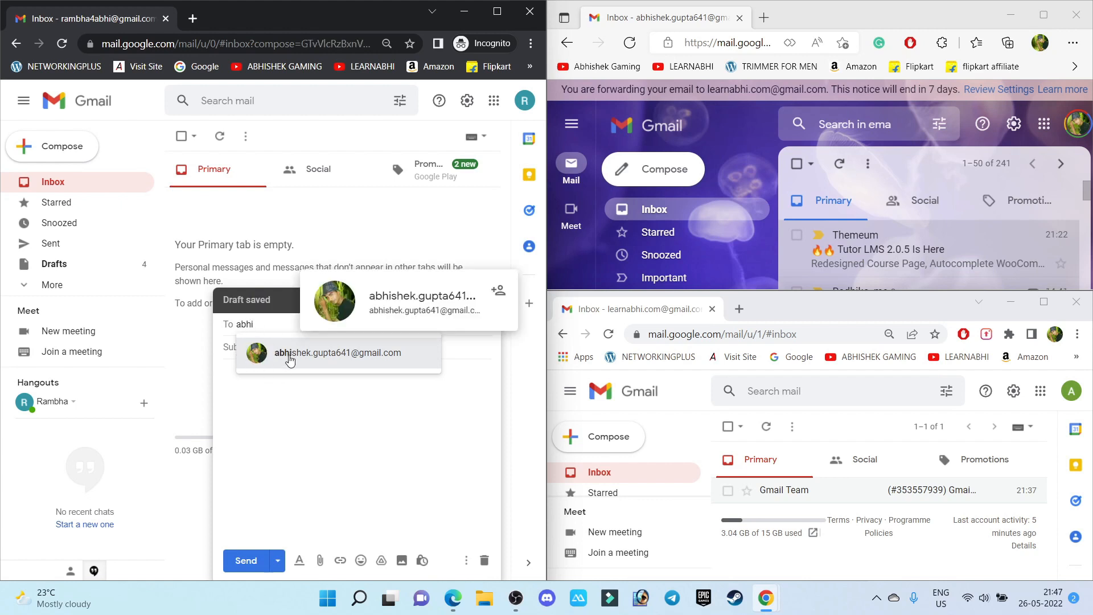
{"action": "left_click", "coordinate": [340, 352]}
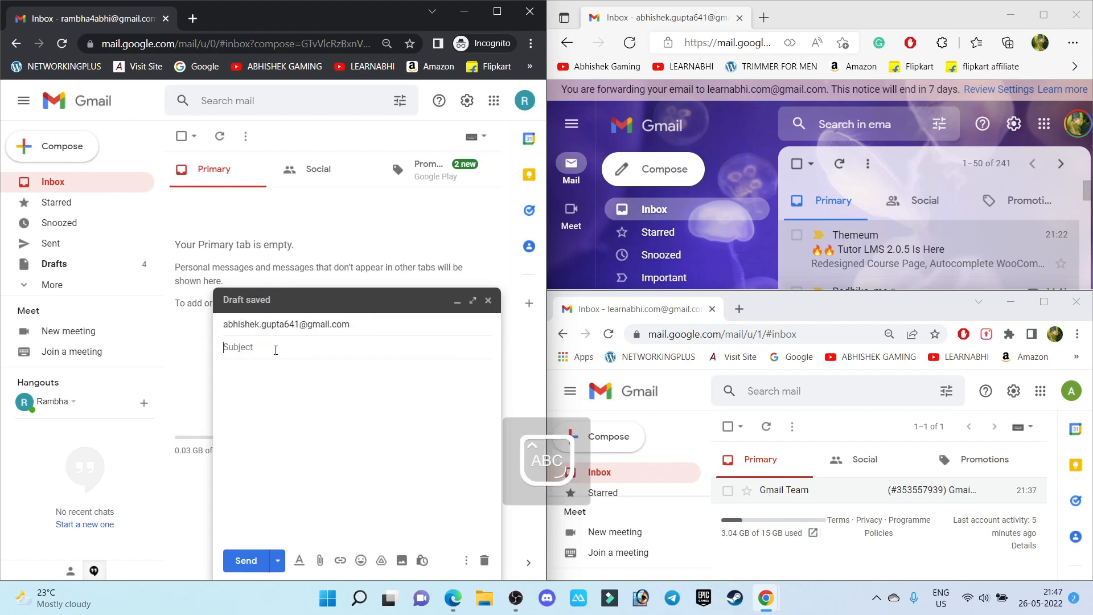
{"action": "type", "text": "FORWARDING MAIL"}
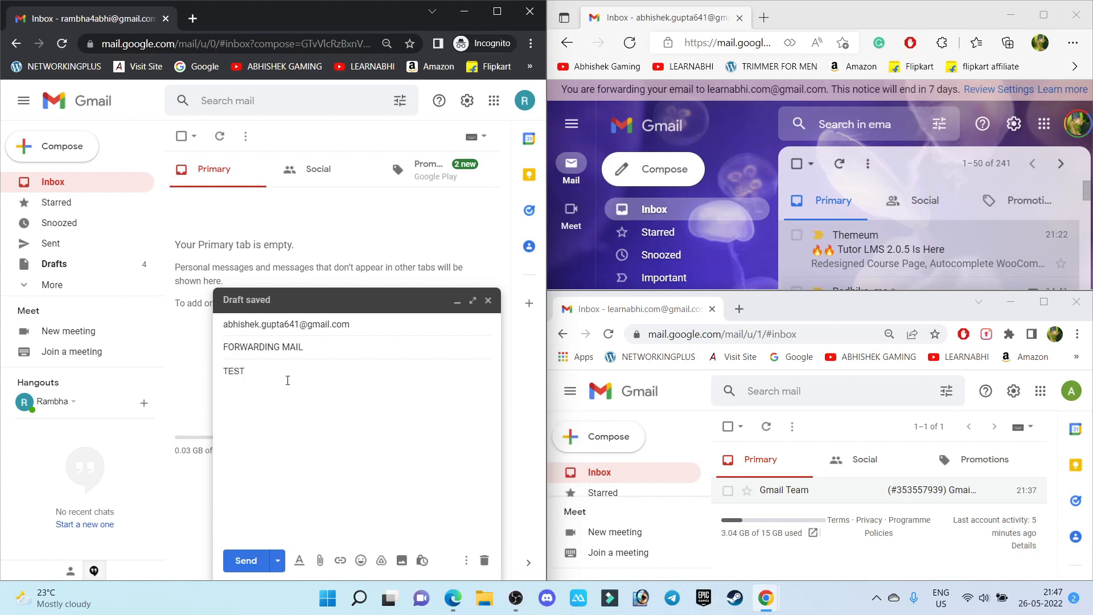
{"action": "mouse_move", "coordinate": [245, 560]}
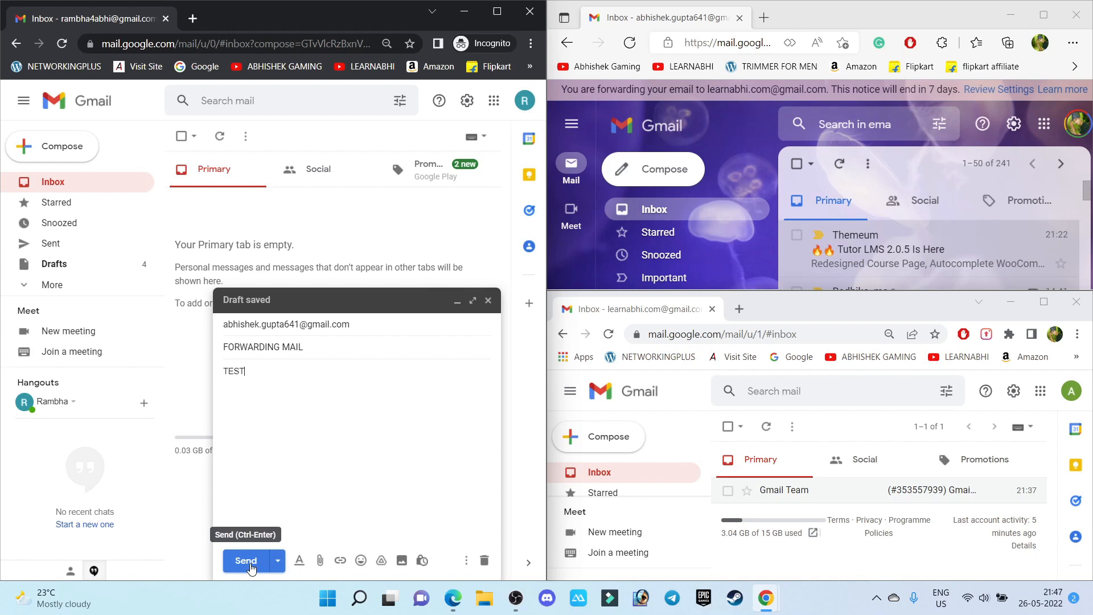
{"action": "left_click", "coordinate": [246, 560]}
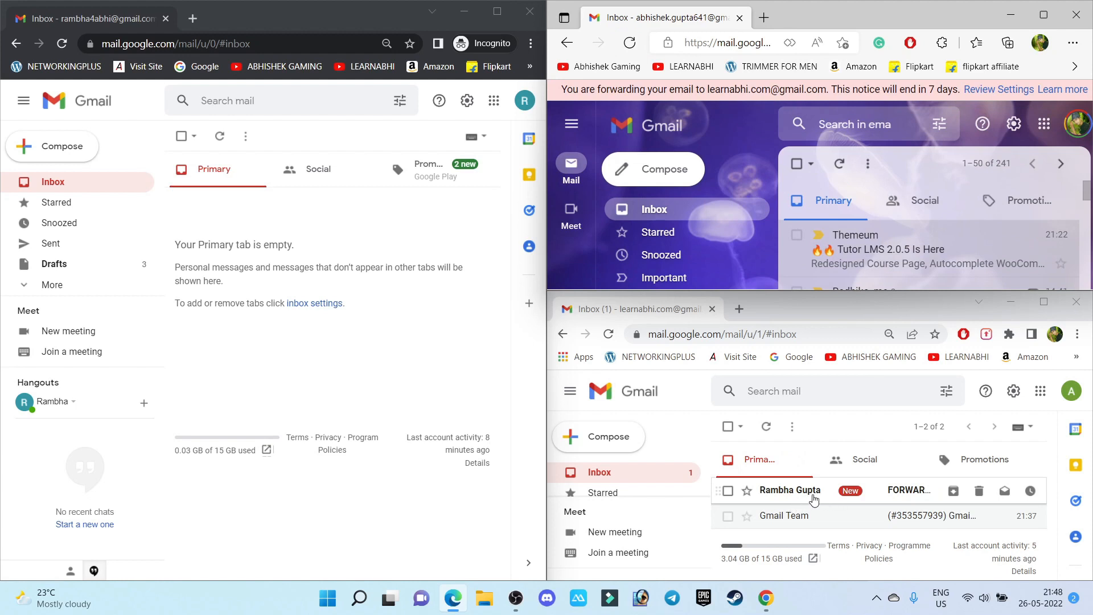
{"action": "left_click", "coordinate": [789, 490]}
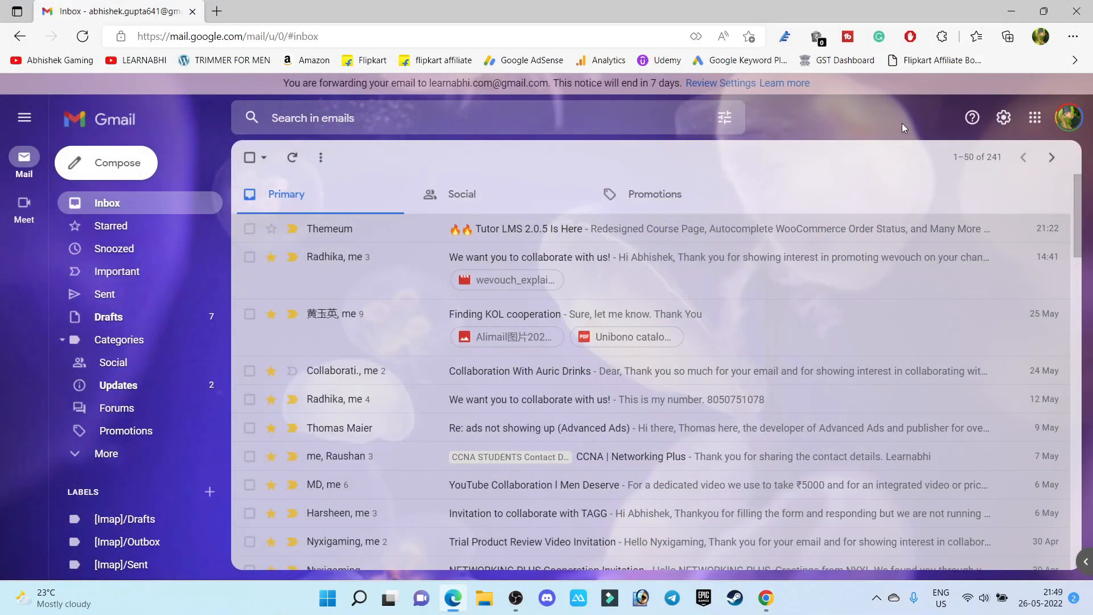
Return to the Forwarding and POP/IMAP settings page.
{"action": "left_click", "coordinate": [1004, 117]}
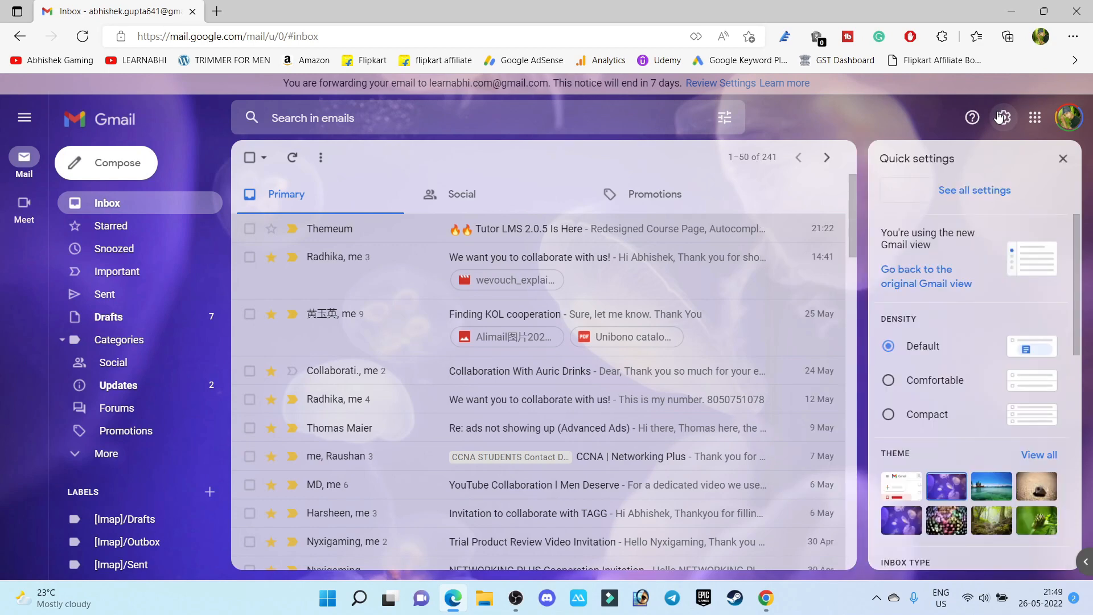
{"action": "left_click", "coordinate": [974, 191]}
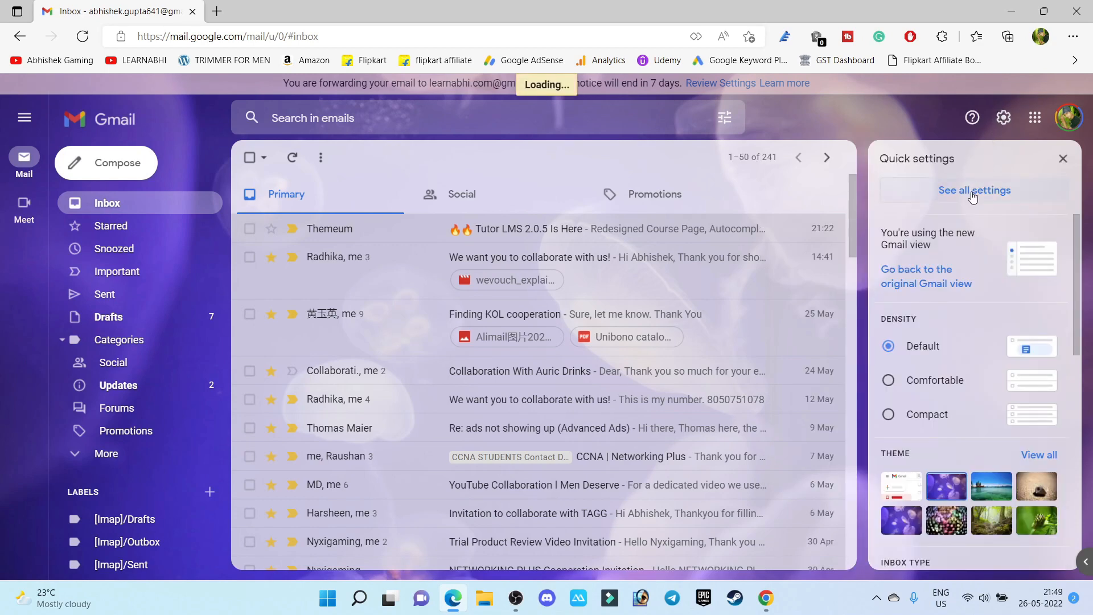
{"action": "left_click", "coordinate": [974, 191]}
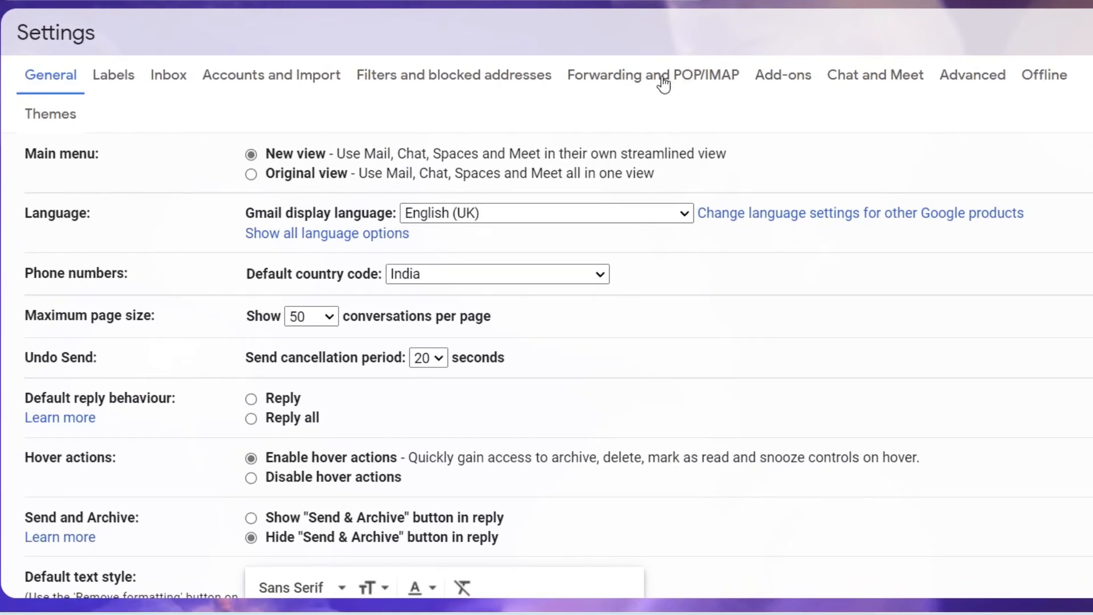
{"action": "left_click", "coordinate": [653, 75]}
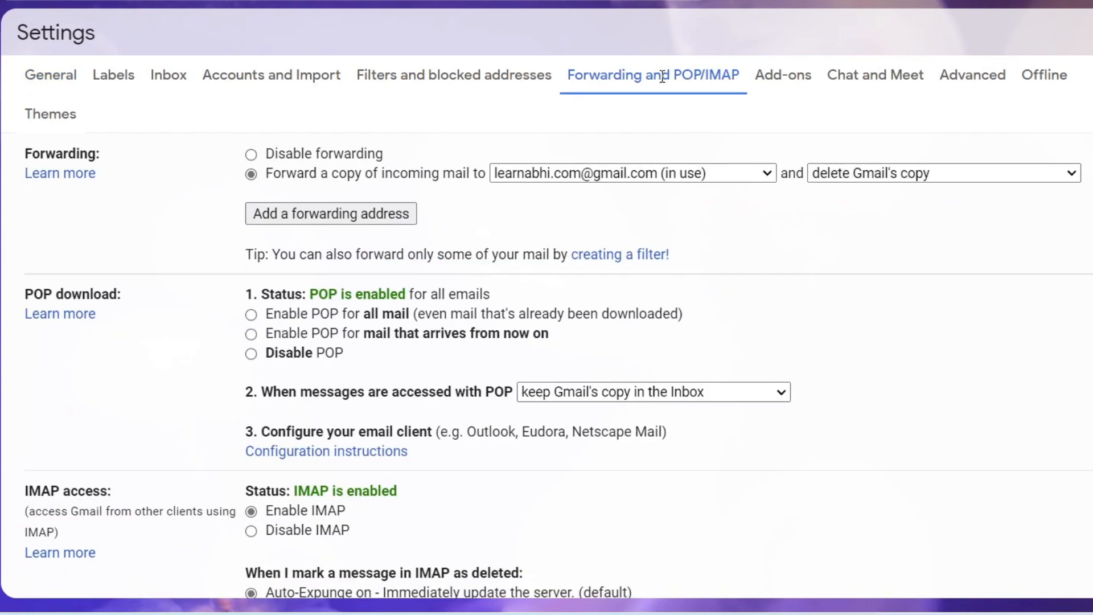
{"action": "left_click", "coordinate": [631, 173]}
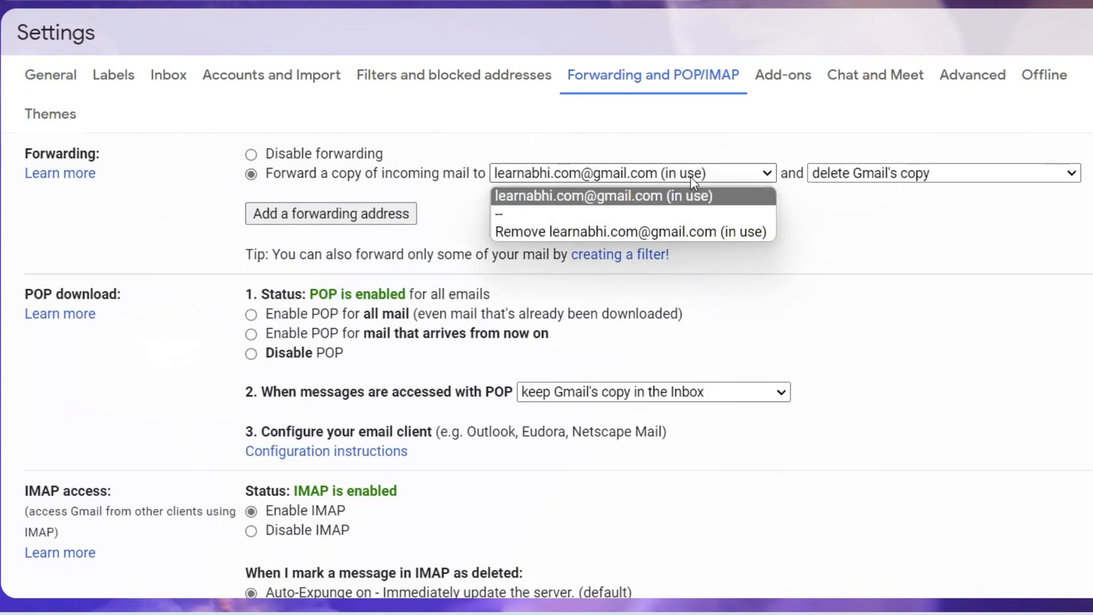
{"action": "mouse_move", "coordinate": [634, 232]}
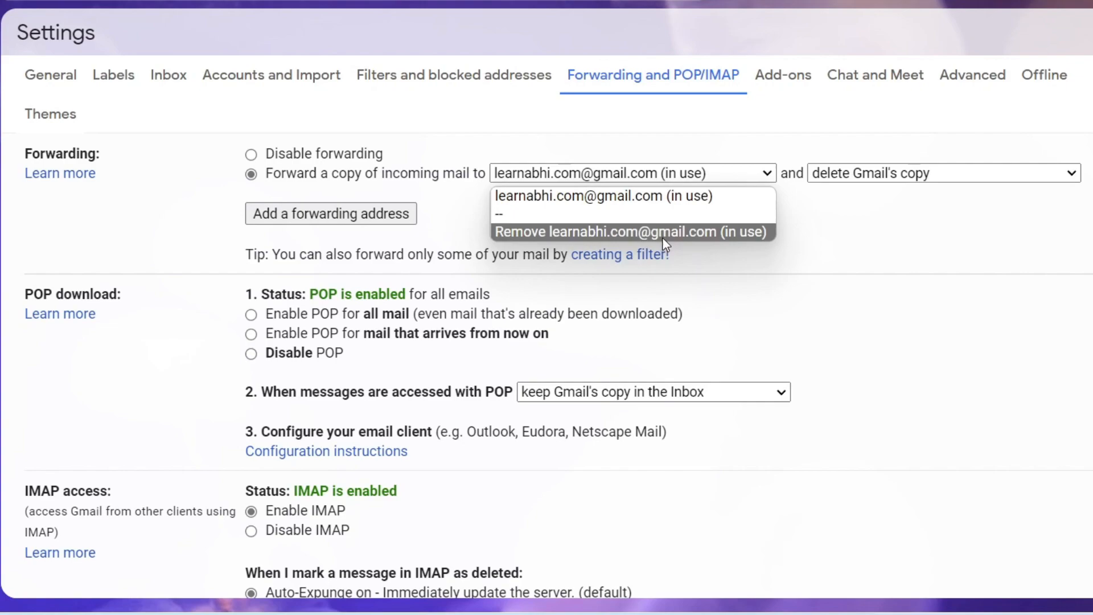
{"action": "left_click", "coordinate": [630, 231]}
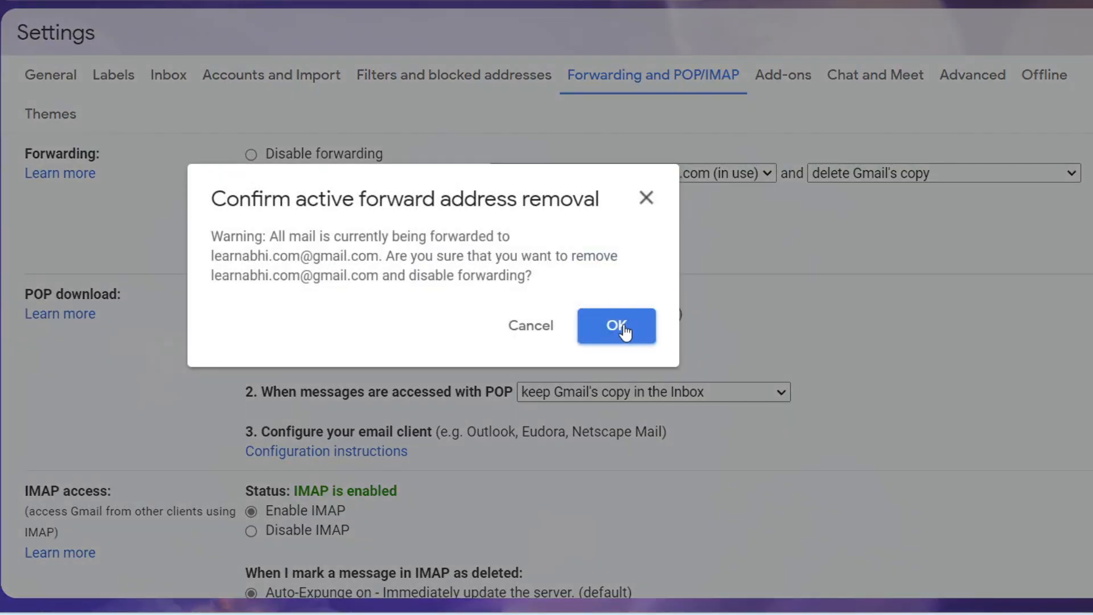
{"action": "left_click", "coordinate": [616, 326]}
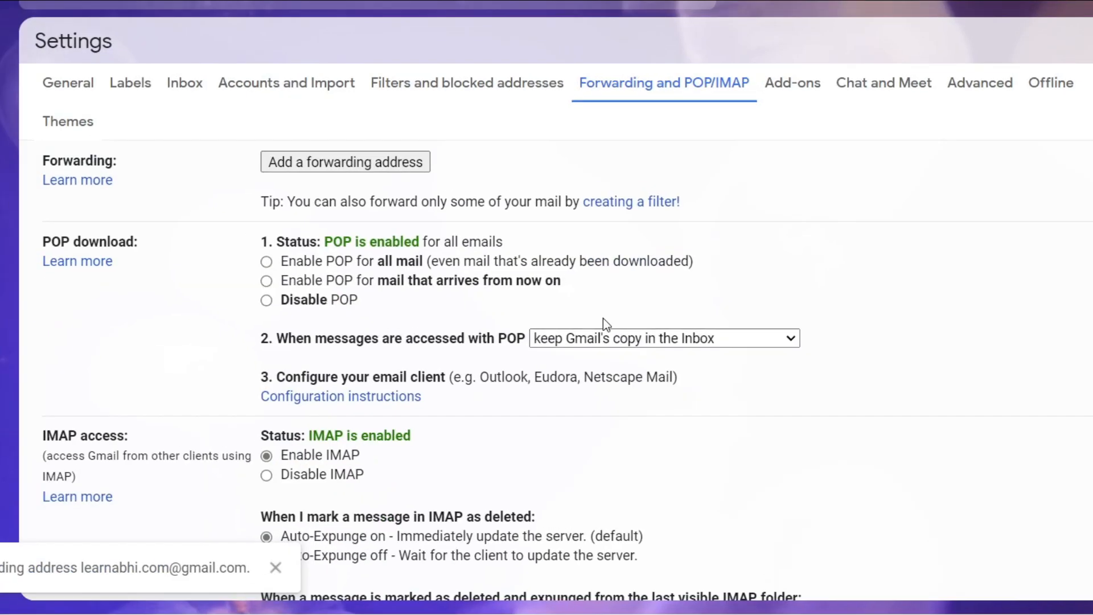